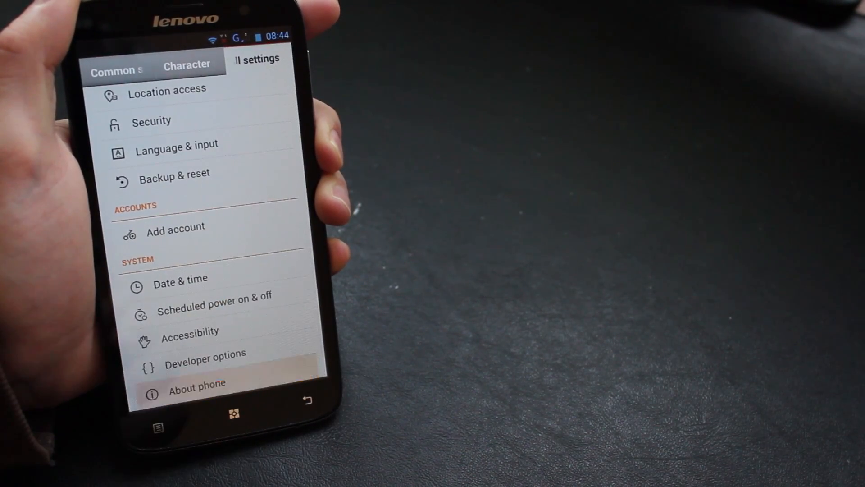
Step: Check the build number A850_S123_130814 in Version Infos, then leave that screen
{"action": "left_click", "coordinate": [196, 382]}
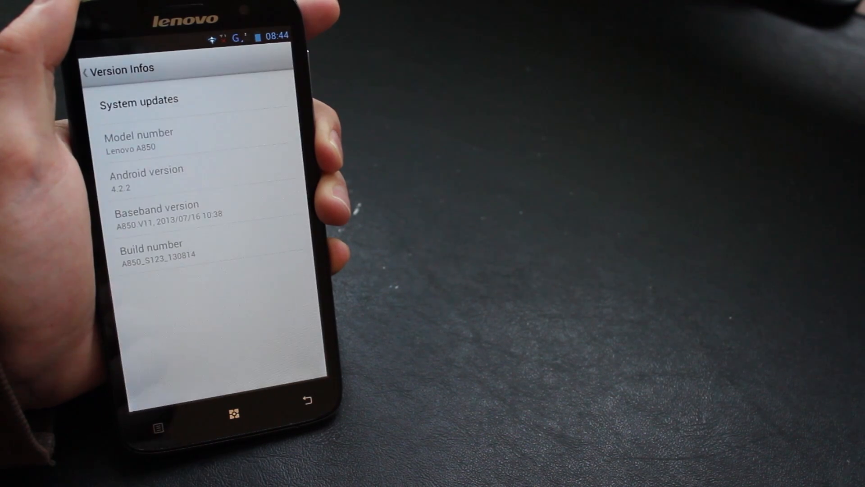
{"action": "left_click", "coordinate": [155, 249]}
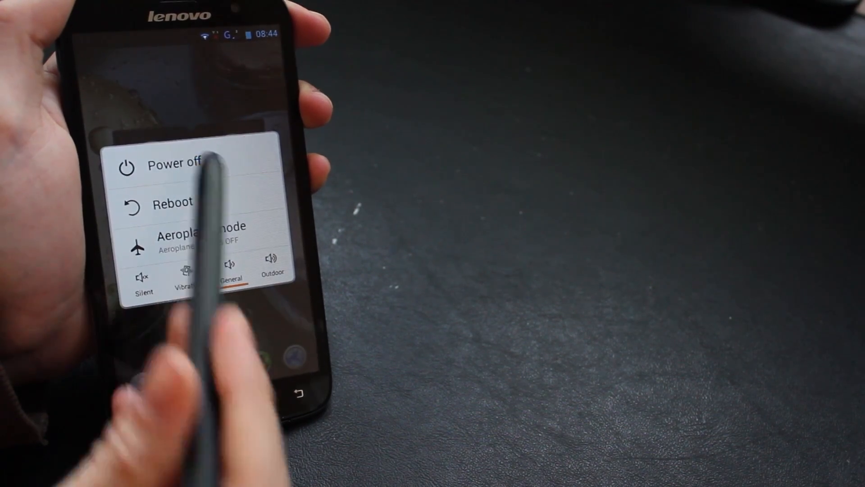
Step: Choose Power off and let the Lenovo A850 shut down
{"action": "left_click", "coordinate": [177, 166]}
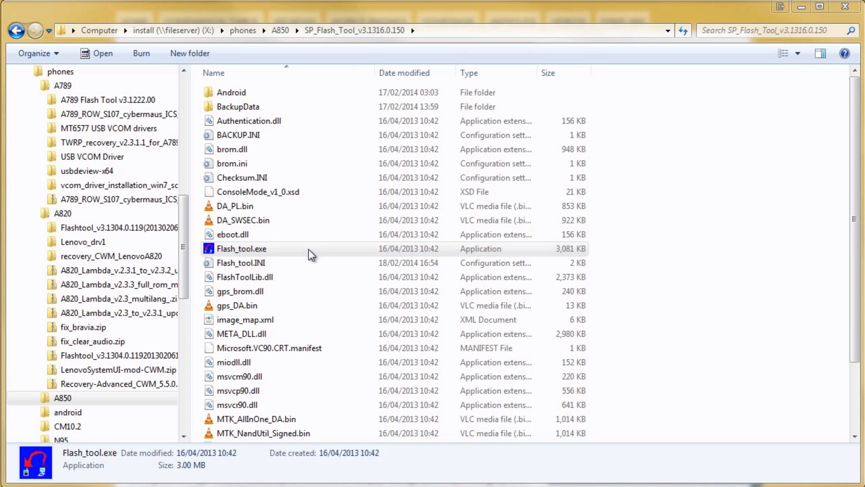
Step: Run Flash_tool.exe and load MT6582_Android_scatter.txt from target_bin
{"action": "double_click", "coordinate": [241, 248]}
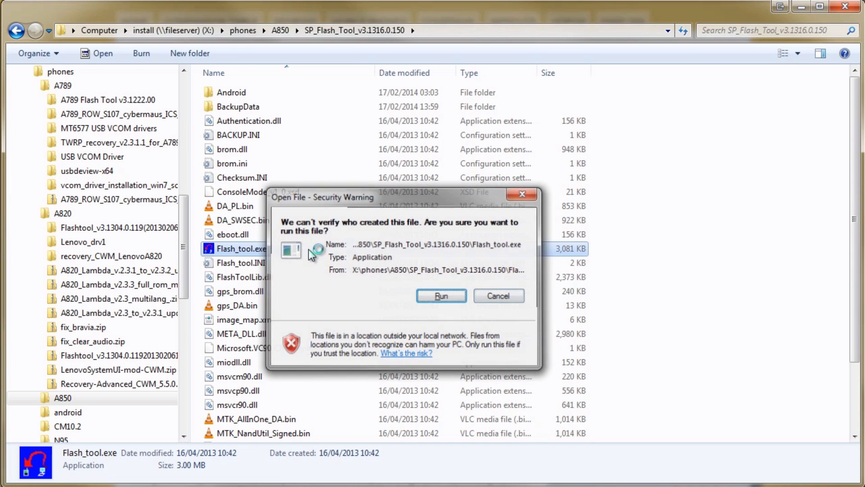
{"action": "left_click", "coordinate": [441, 295]}
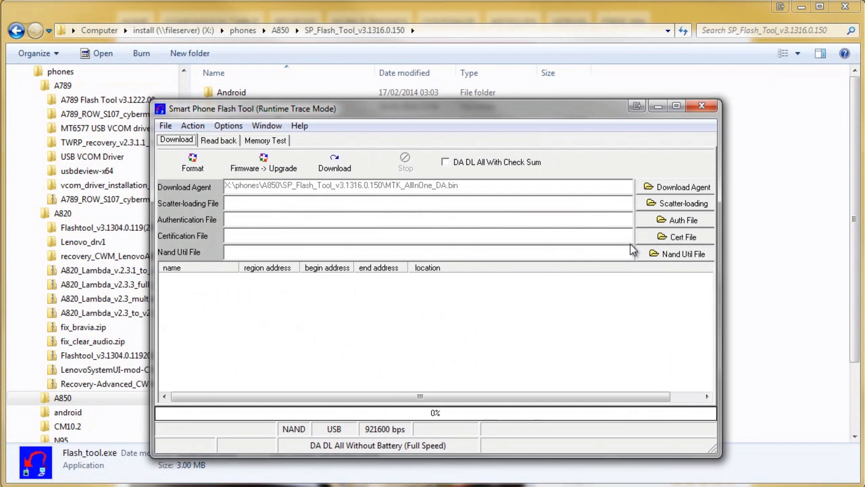
{"action": "left_click", "coordinate": [680, 203]}
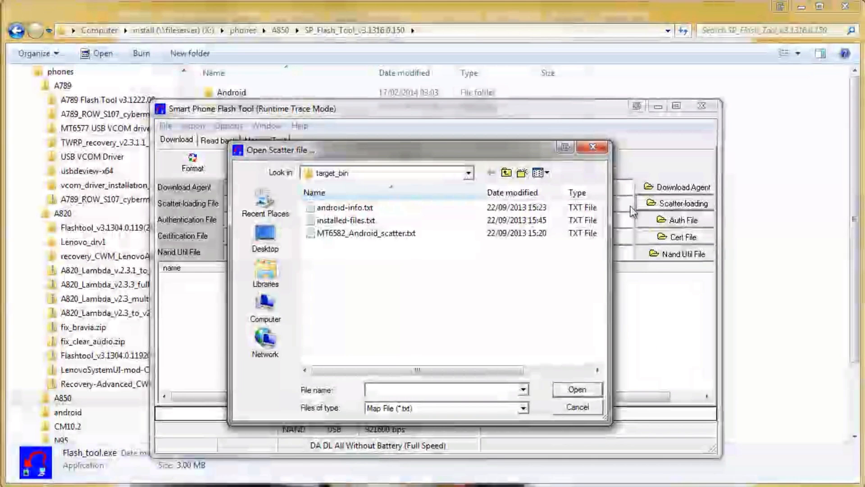
{"action": "left_click", "coordinate": [577, 406]}
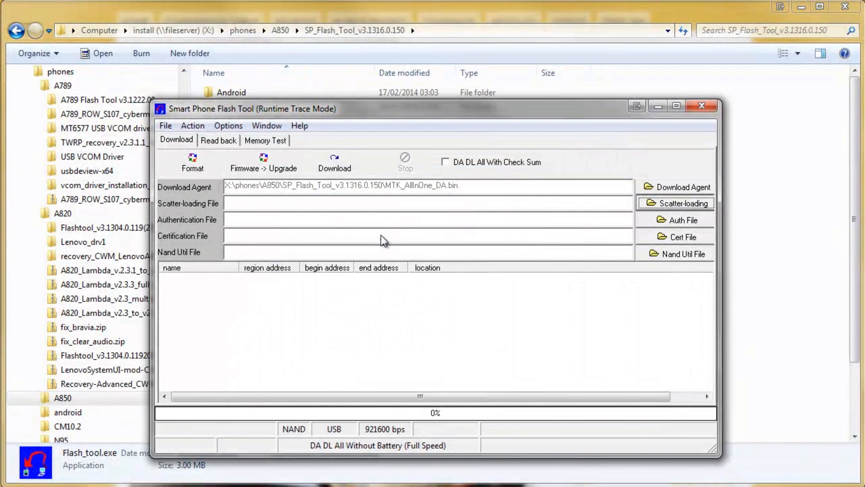
{"action": "left_click", "coordinate": [678, 204]}
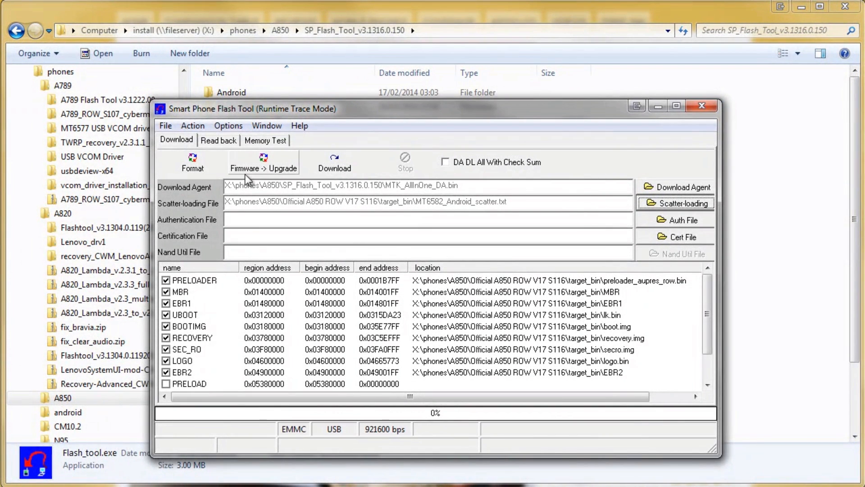
Step: Select Firmware -> Upgrade, dismiss the warning, and assign preload.img to PRELOAD
{"action": "left_click", "coordinate": [263, 163]}
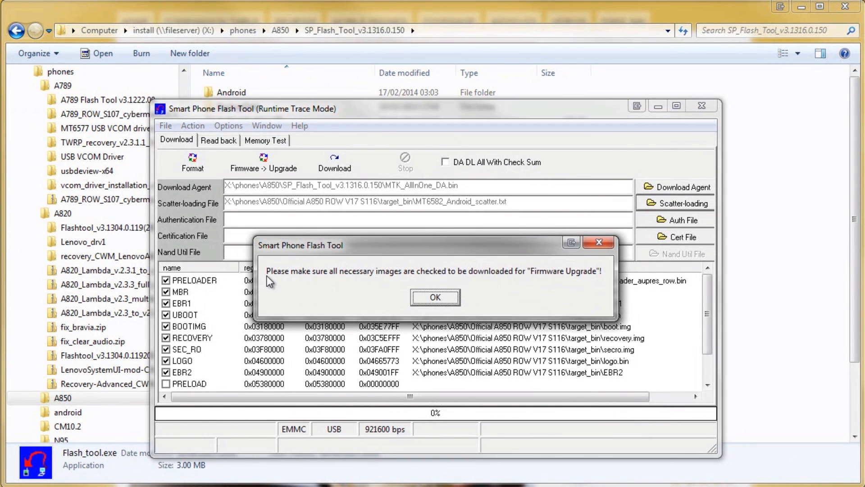
{"action": "mouse_move", "coordinate": [560, 285]}
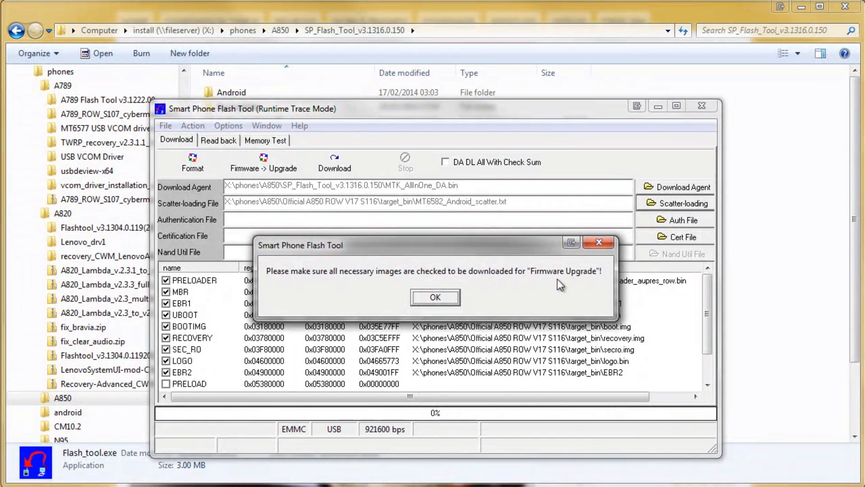
{"action": "left_click", "coordinate": [434, 297]}
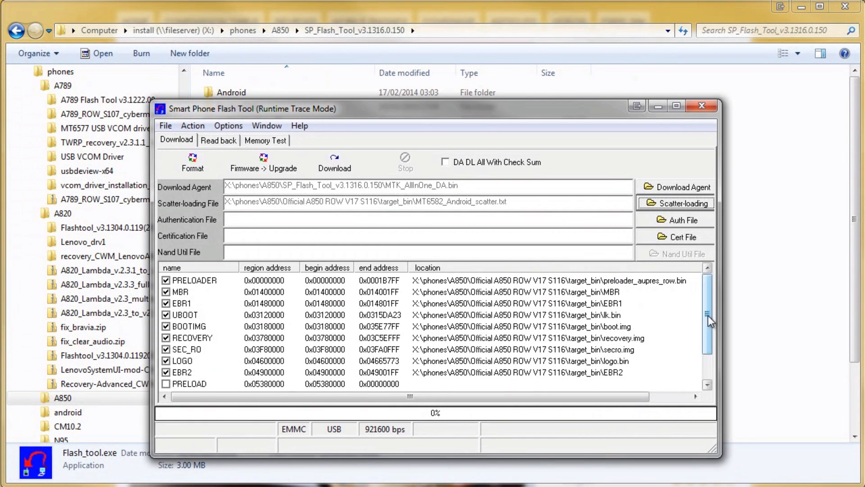
{"action": "scroll", "scroll_direction": "down", "scroll_amount": 3}
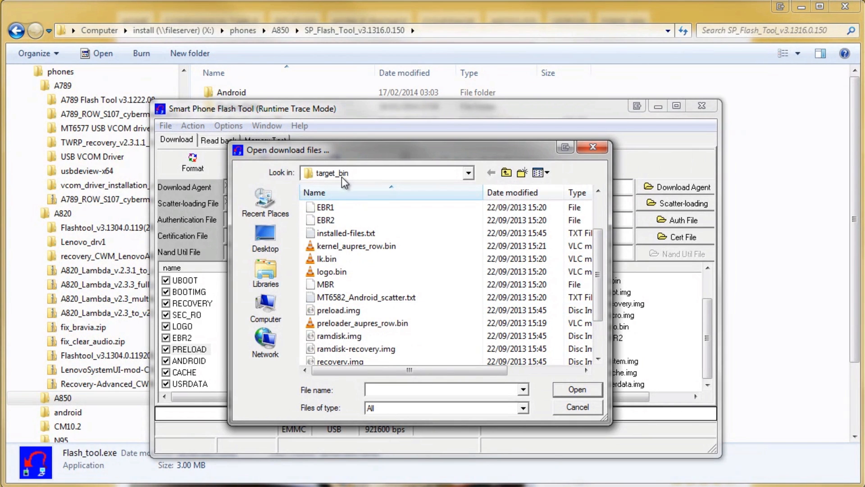
{"action": "left_click", "coordinate": [338, 310]}
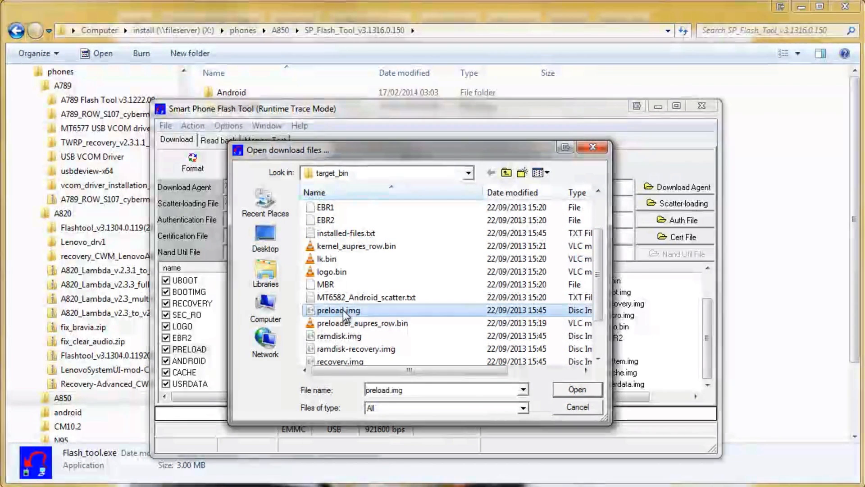
{"action": "left_click", "coordinate": [577, 389]}
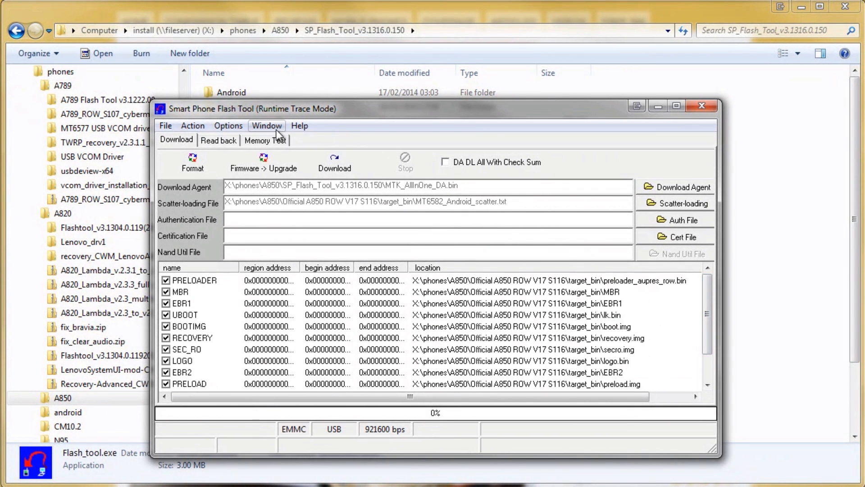
{"action": "left_click", "coordinate": [228, 125]}
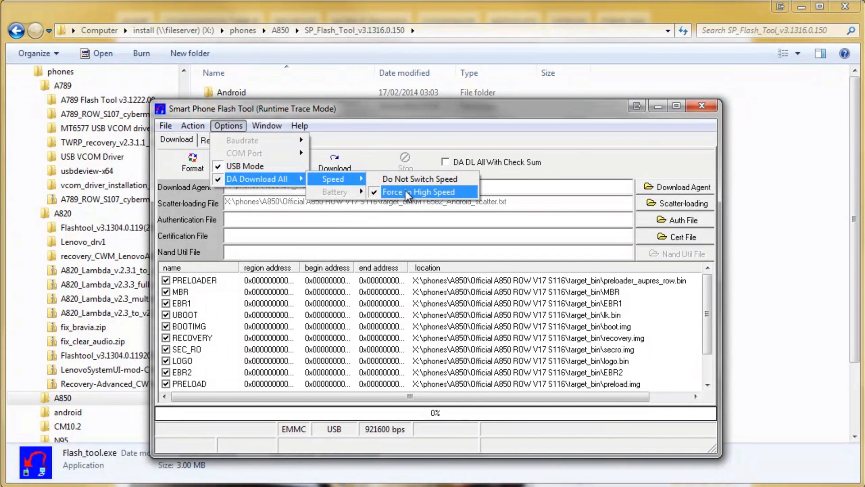
Step: Set DA Download All speed to Force High Speed and enable DA DL All With Check Sum
{"action": "left_click", "coordinate": [419, 192]}
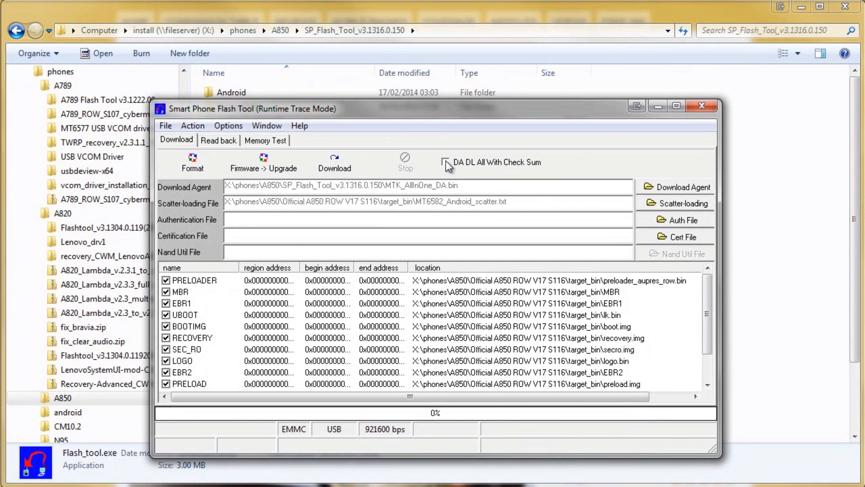
{"action": "left_click", "coordinate": [445, 162]}
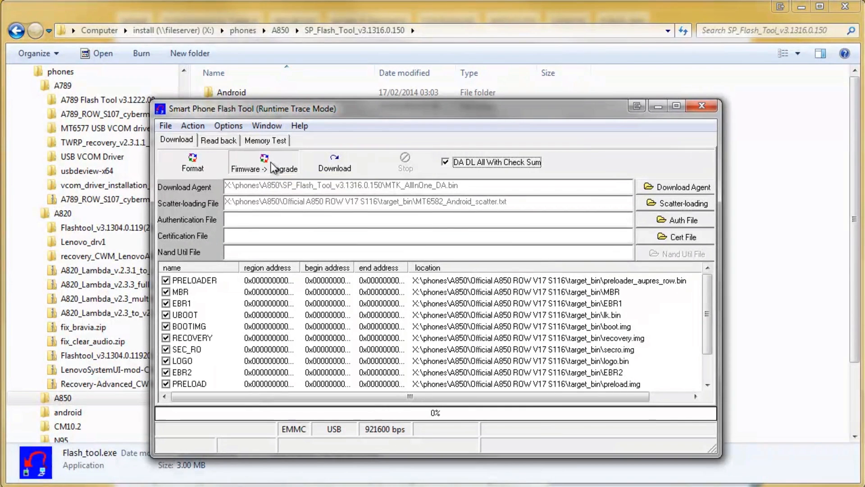
Step: Begin the Firmware -> Upgrade flash of the S116 ROW ROM over USB
{"action": "left_click", "coordinate": [264, 162]}
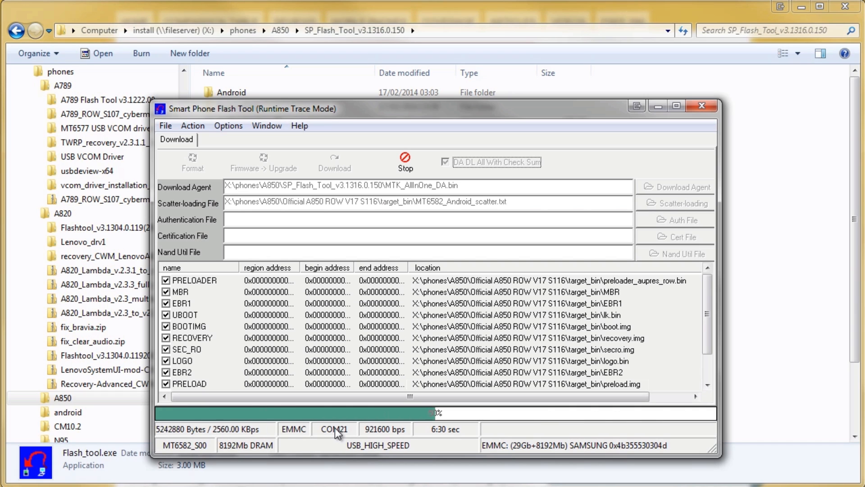
Step: Close the Firmware Upgrade OK success dialog once flashing completes
{"action": "left_click", "coordinate": [264, 162]}
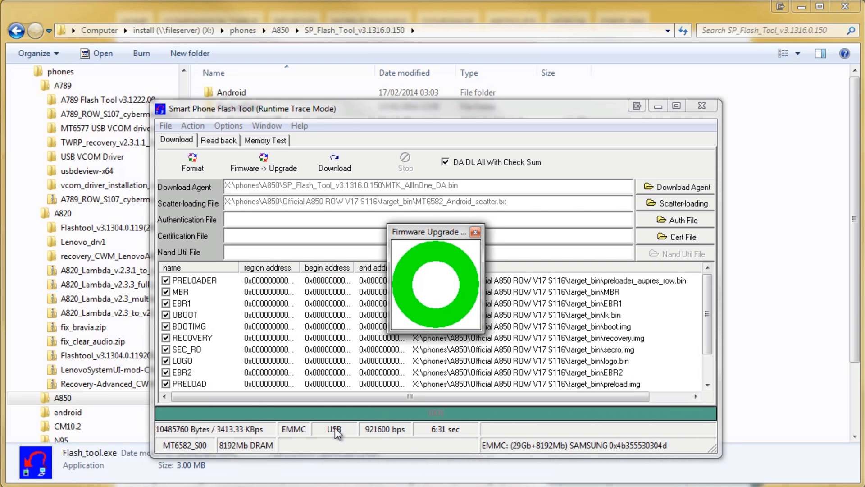
{"action": "mouse_move", "coordinate": [487, 248]}
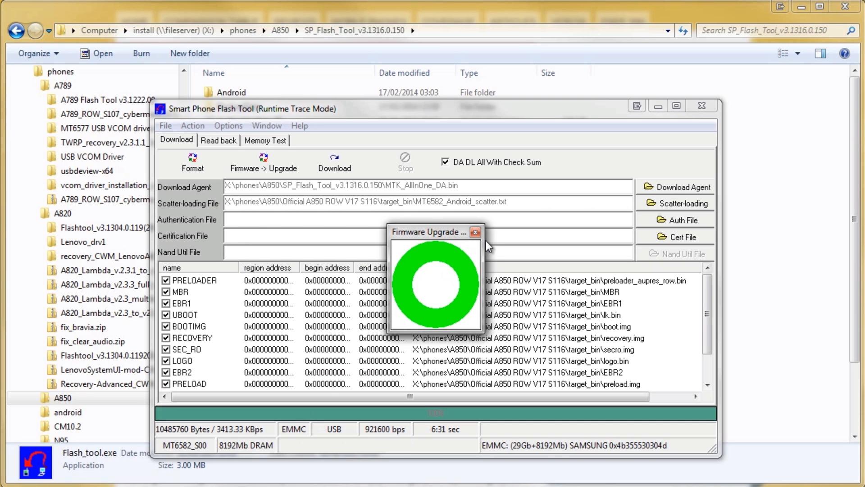
{"action": "left_click", "coordinate": [475, 232]}
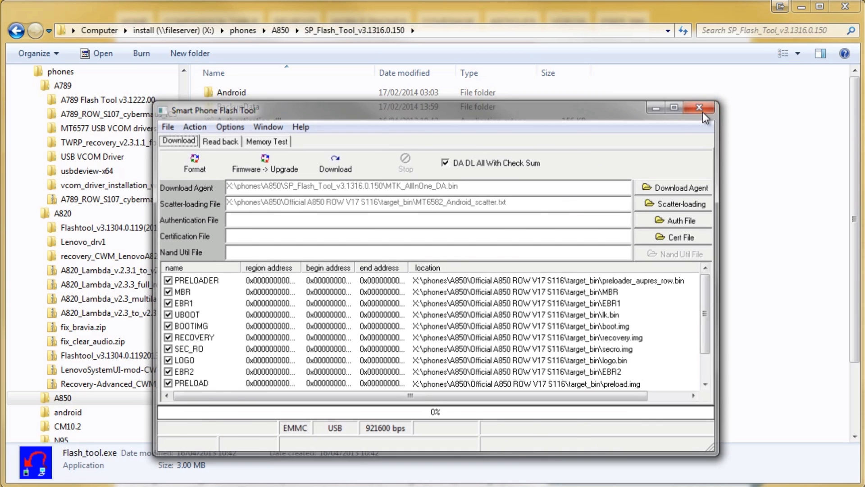
{"action": "left_click", "coordinate": [699, 108]}
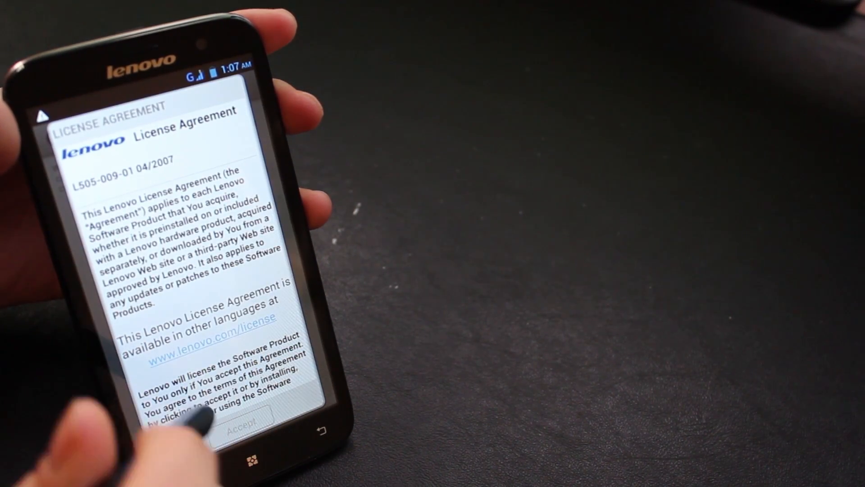
Step: Accept the Lenovo license agreement and exit the Setting Wizard to the home screen
{"action": "scroll", "scroll_direction": "down", "scroll_amount": 3}
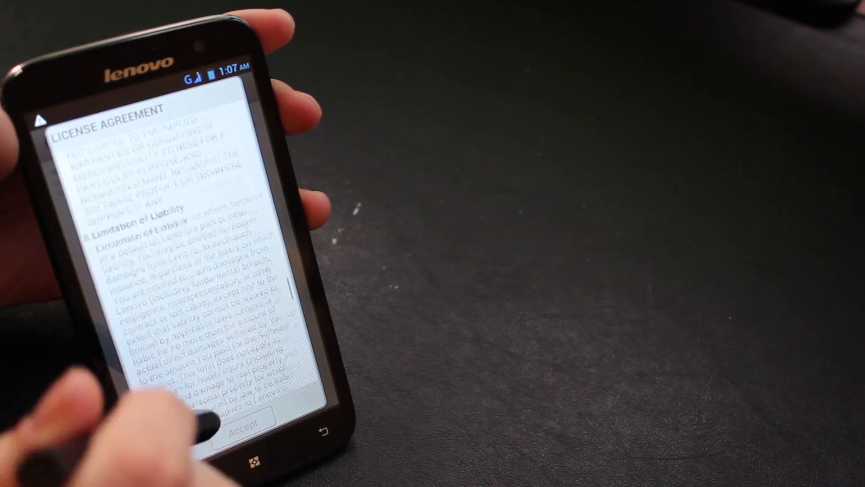
{"action": "scroll", "scroll_direction": "down", "scroll_amount": 3}
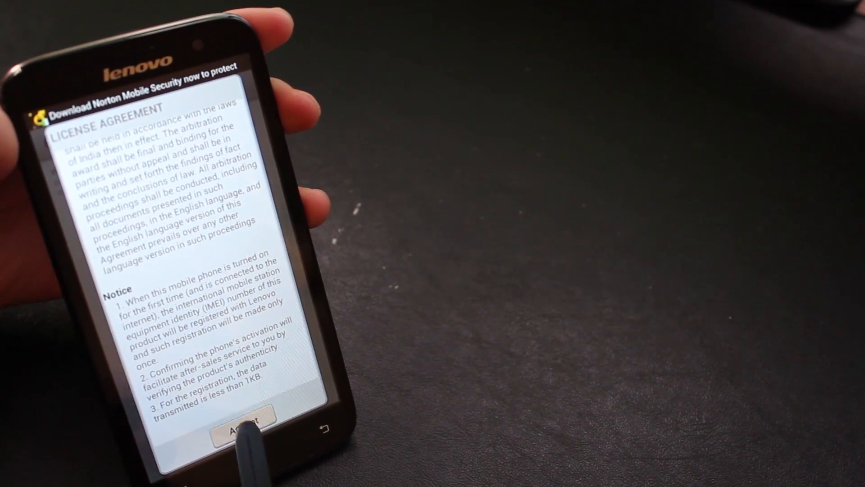
{"action": "left_click", "coordinate": [241, 427]}
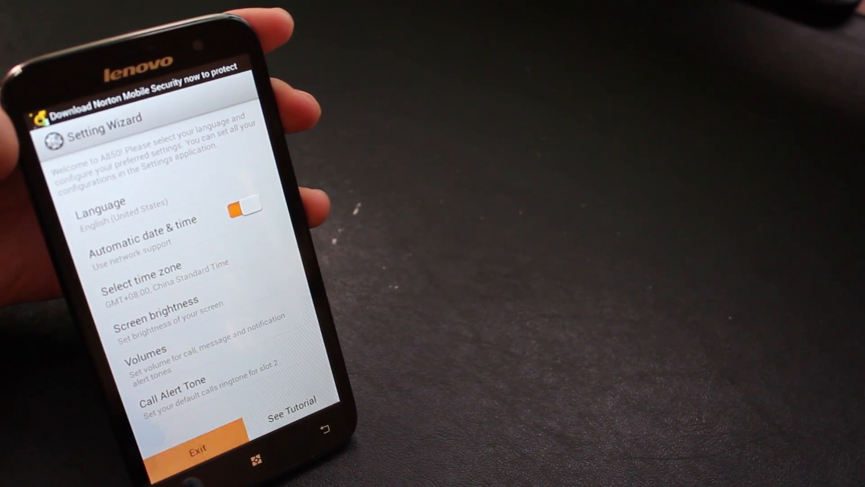
{"action": "left_click", "coordinate": [199, 444]}
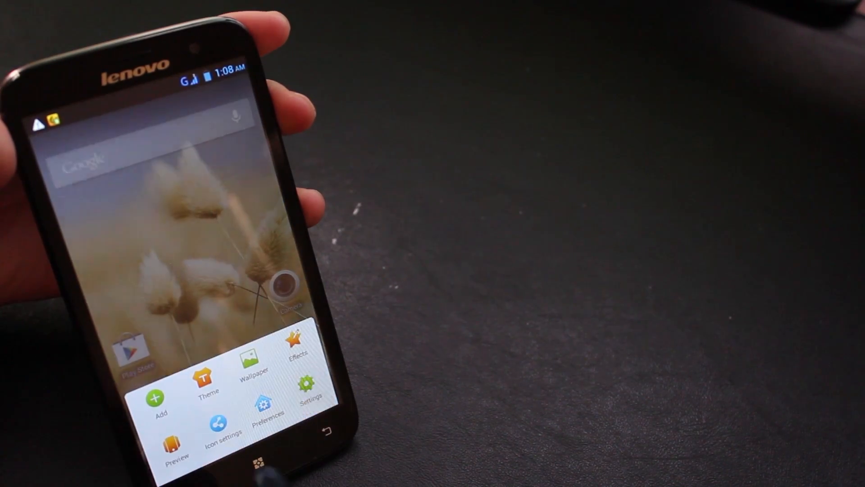
Step: Open Settings > About phone > Version Infos to confirm Android 4.2.2 and baseband A850_ROW_V17
{"action": "left_click", "coordinate": [310, 389]}
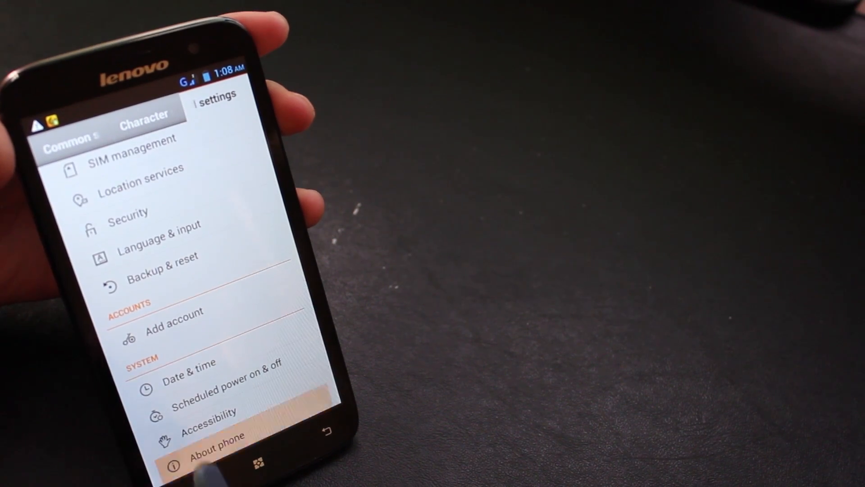
{"action": "left_click", "coordinate": [215, 450]}
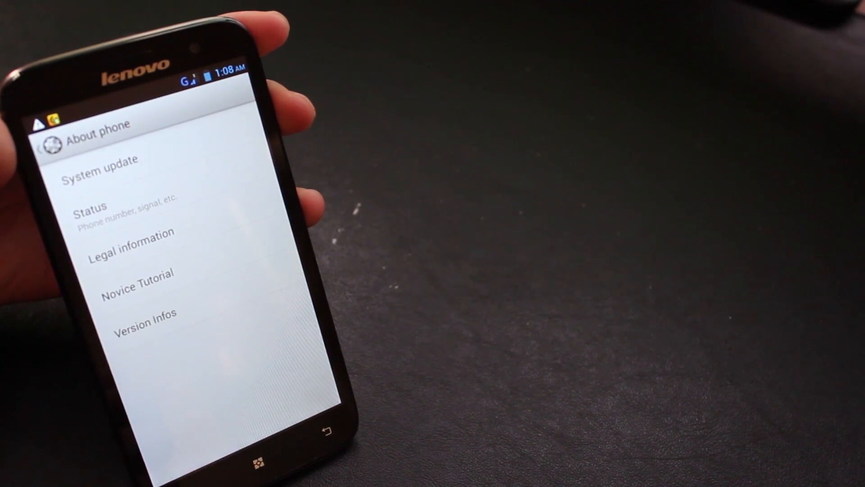
{"action": "left_click", "coordinate": [145, 318]}
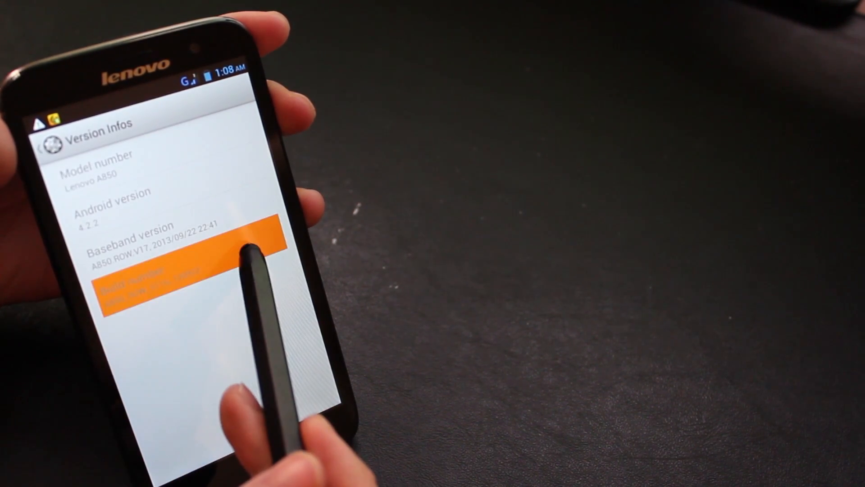